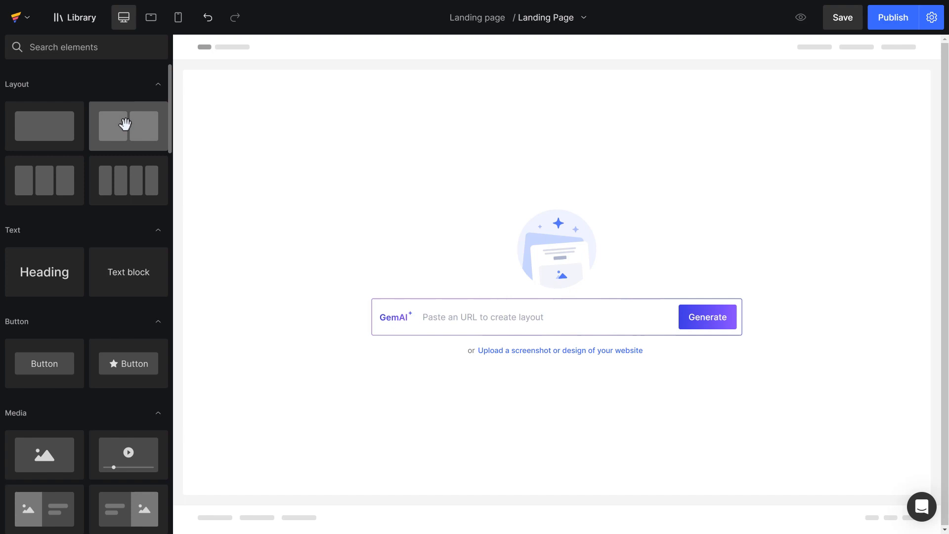
Step: Drop a two-column Layout row onto the top of the empty page canvas
{"action": "left_click_drag", "start_coordinate": [128, 126], "coordinate": [274, 137]}
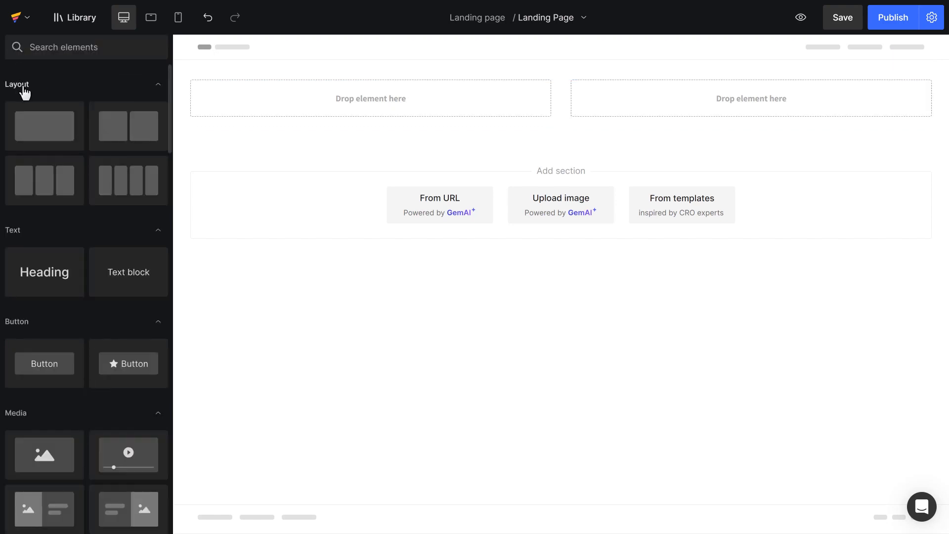
Step: Set the left column's background to the uploaded Photo2 of a plant and orange chair
{"action": "left_click", "coordinate": [371, 98]}
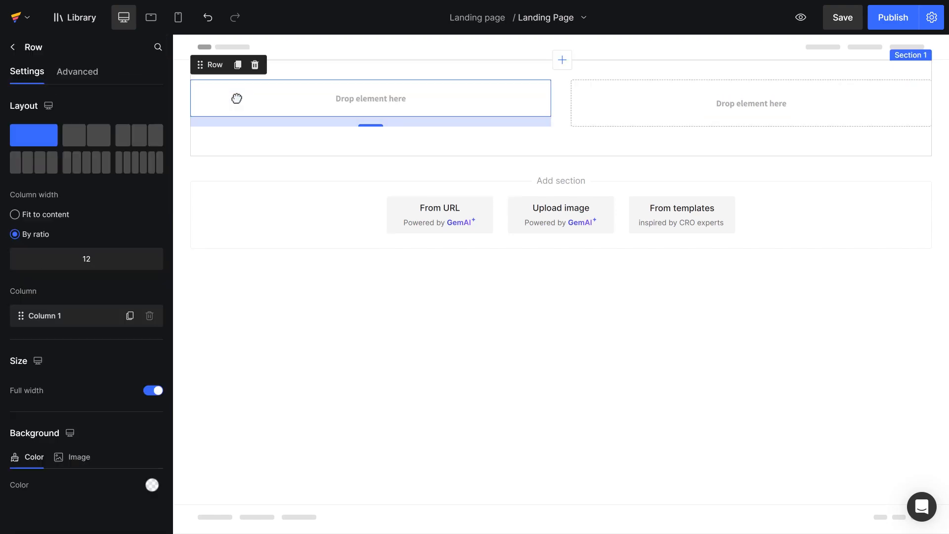
{"action": "left_click", "coordinate": [79, 457]}
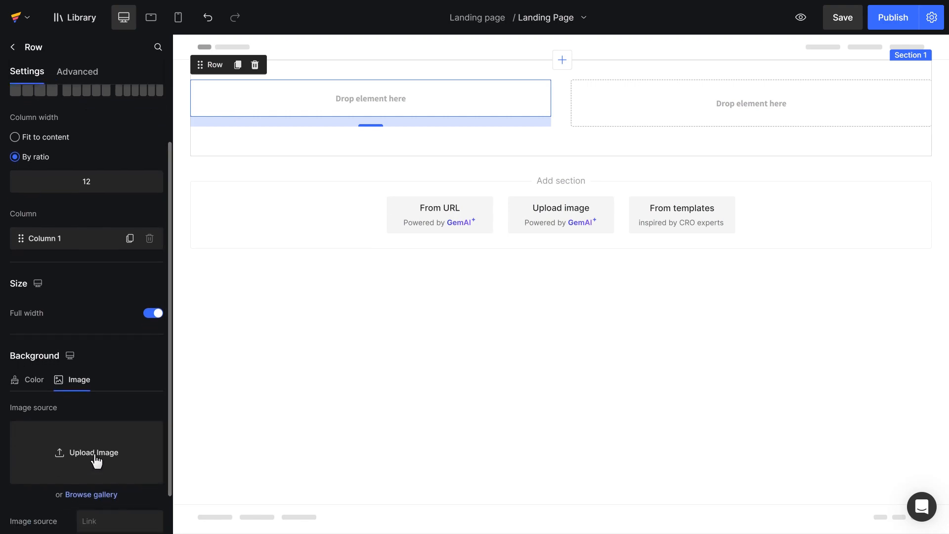
{"action": "left_click", "coordinate": [94, 453]}
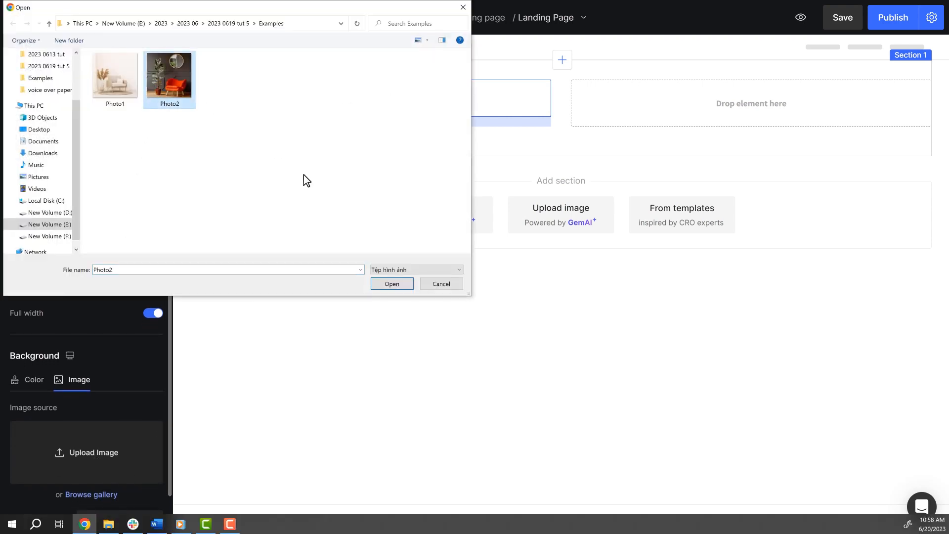
{"action": "left_click", "coordinate": [391, 283]}
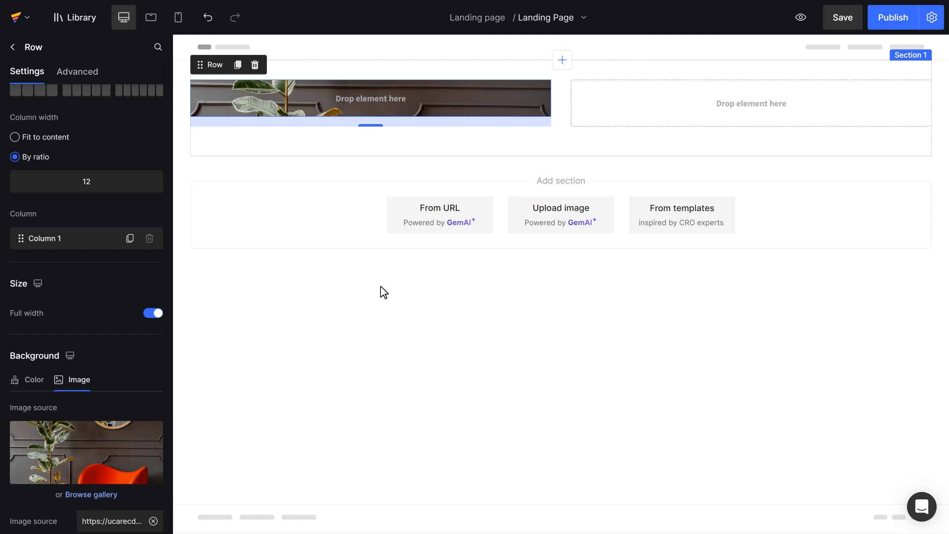
{"action": "mouse_move", "coordinate": [363, 289]}
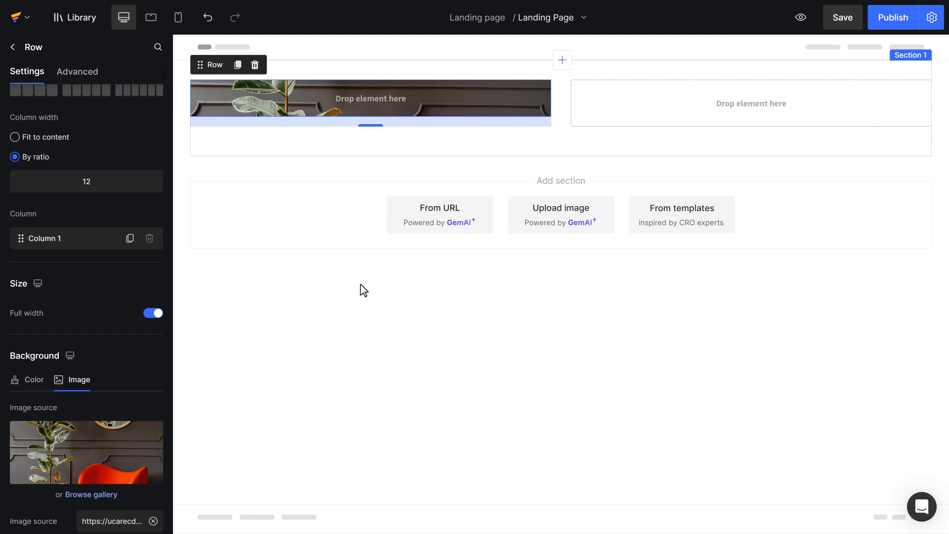
Step: Give the left column 222 px top and bottom inside spacing in the Advanced settings
{"action": "left_click", "coordinate": [77, 71]}
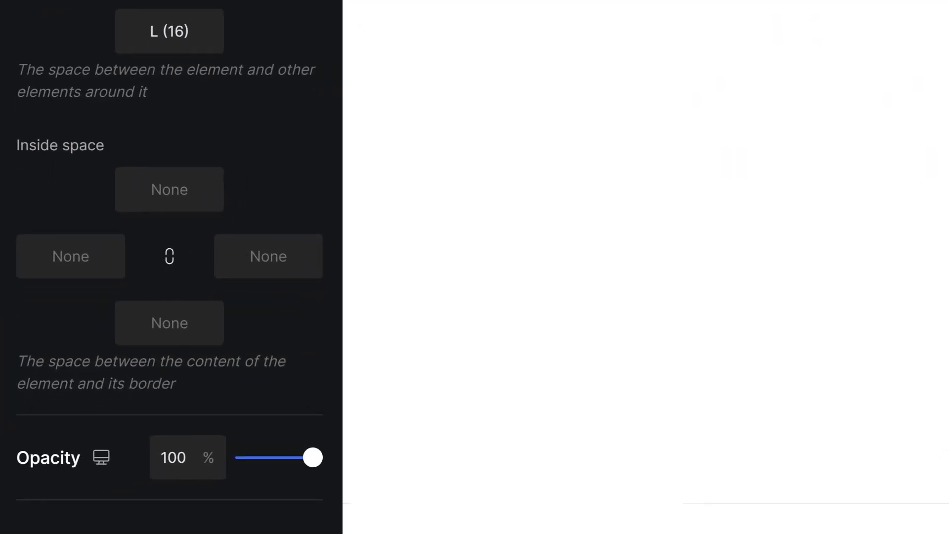
{"action": "left_click", "coordinate": [86, 347]}
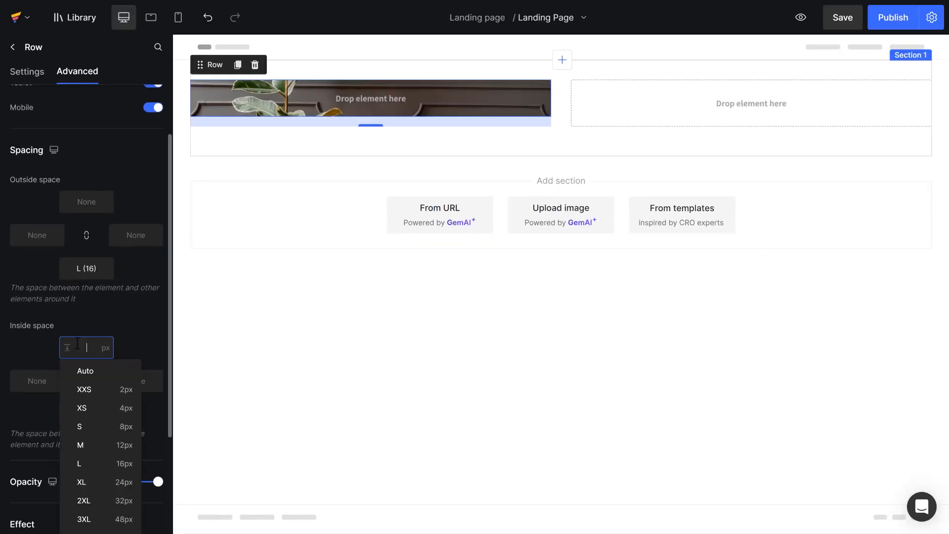
{"action": "type", "text": "222"}
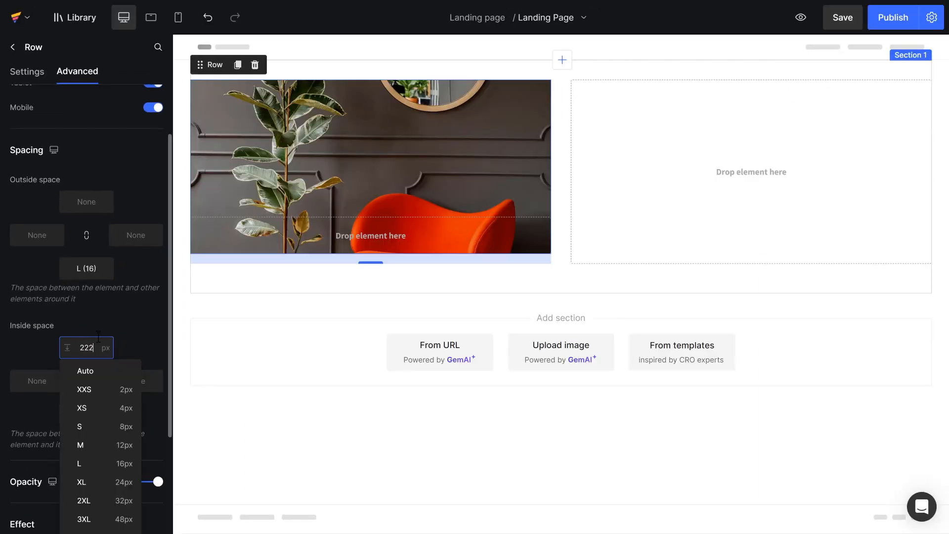
{"action": "left_click", "coordinate": [86, 415]}
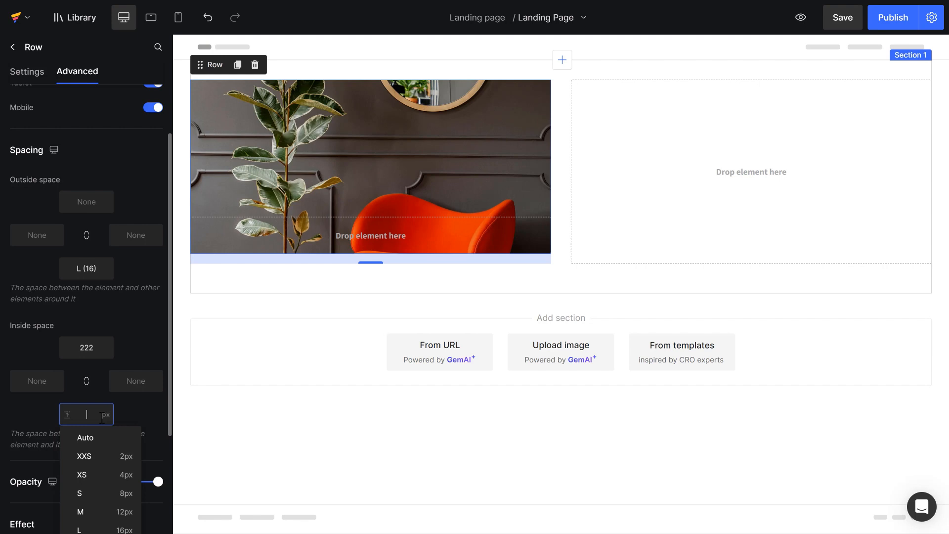
{"action": "type", "text": "222"}
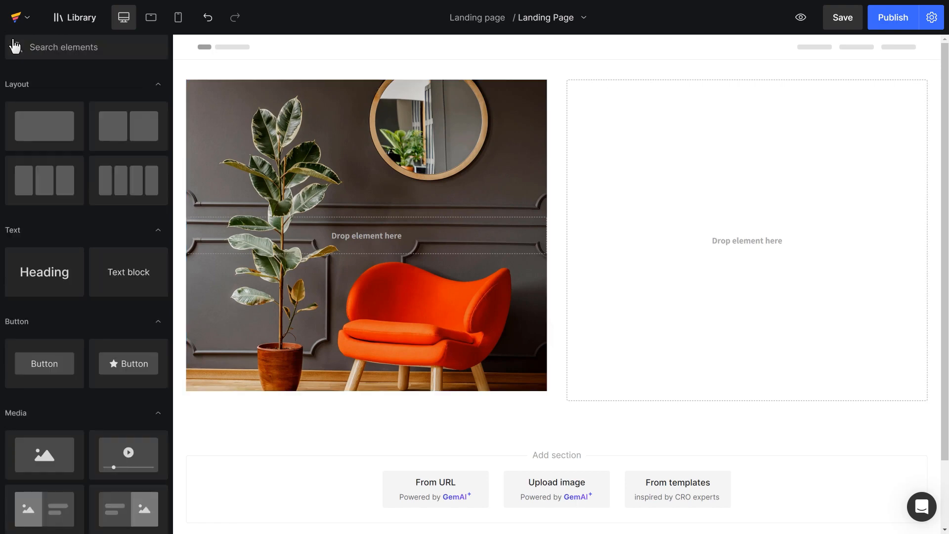
{"action": "mouse_move", "coordinate": [44, 272]}
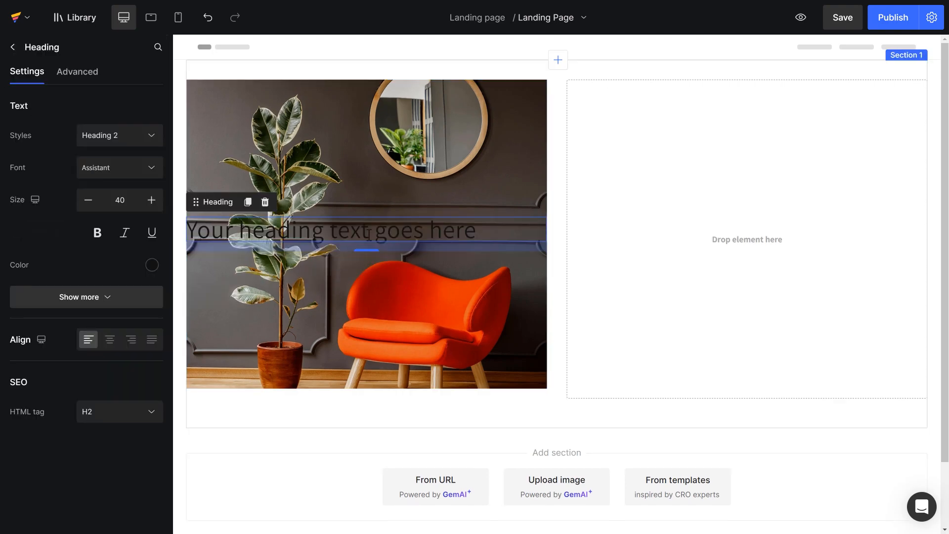
Step: Write the heading text 'Summer Collection' in the left column and select it
{"action": "type", "text": "Summer"}
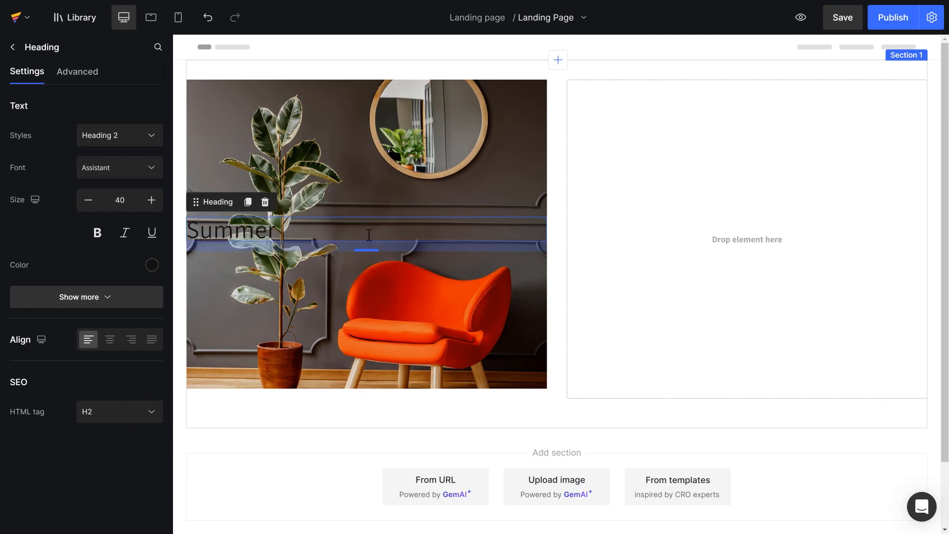
{"action": "type", "text": "Collection"}
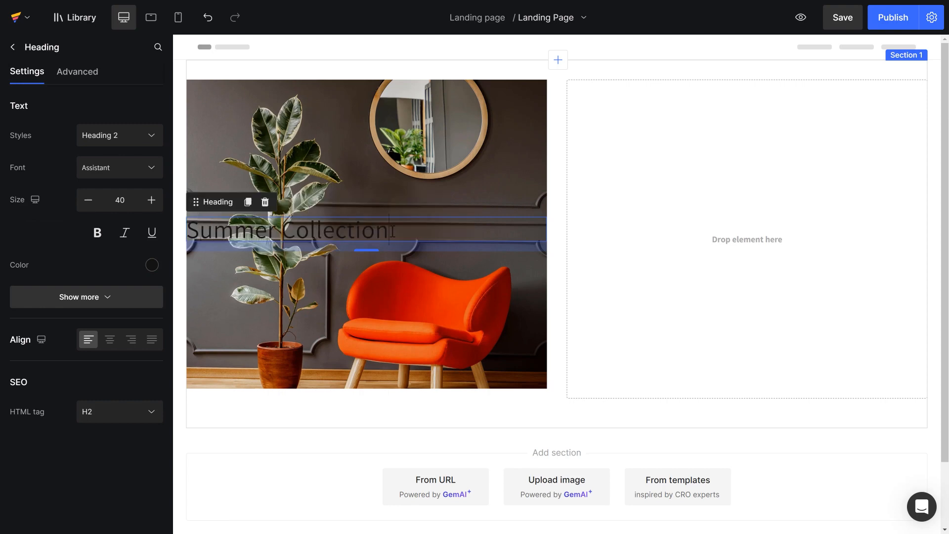
{"action": "triple_click", "coordinate": [284, 230]}
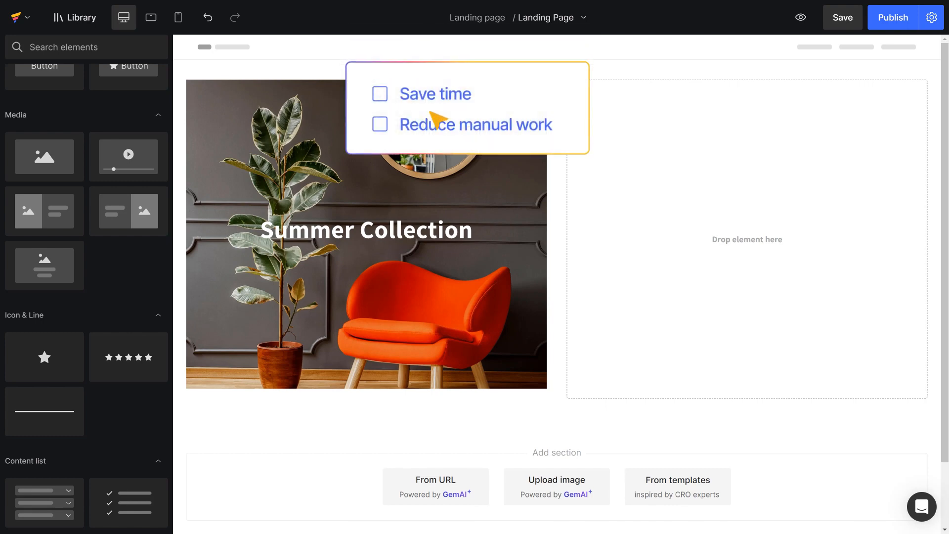
Step: Style the Summer Collection heading white, bold and centre-aligned
{"action": "left_click", "coordinate": [380, 124]}
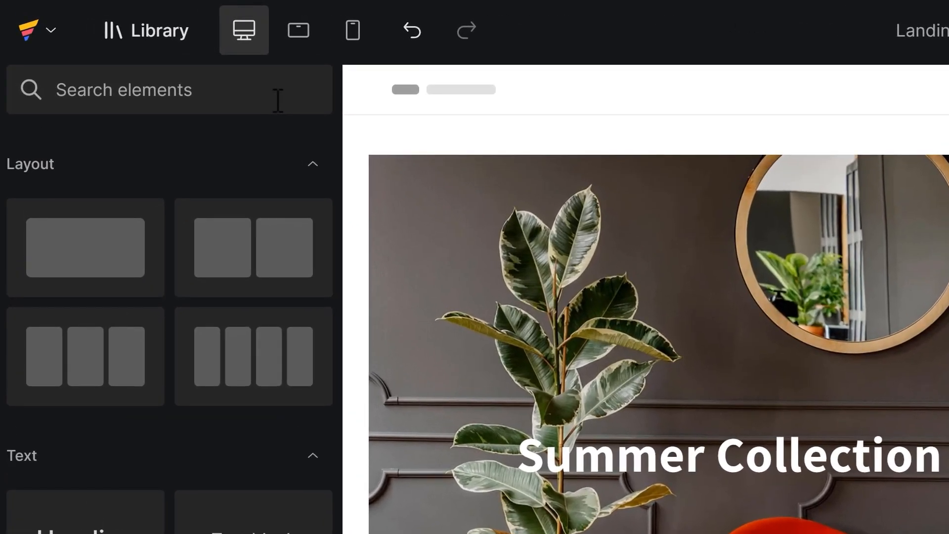
Step: Add a Hero Banner to the right column with the beige armchair Photo1 as its background
{"action": "type", "text": "Hero Banner"}
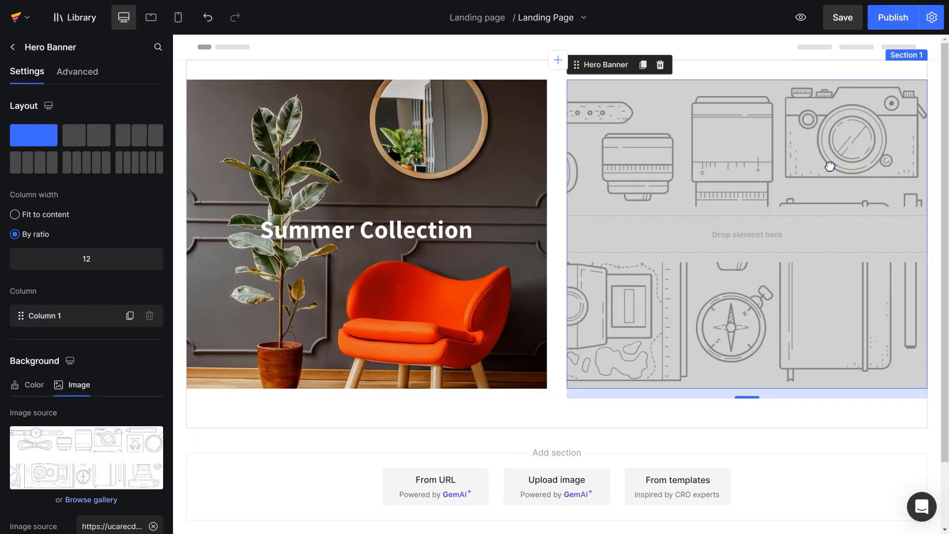
{"action": "mouse_move", "coordinate": [409, 474]}
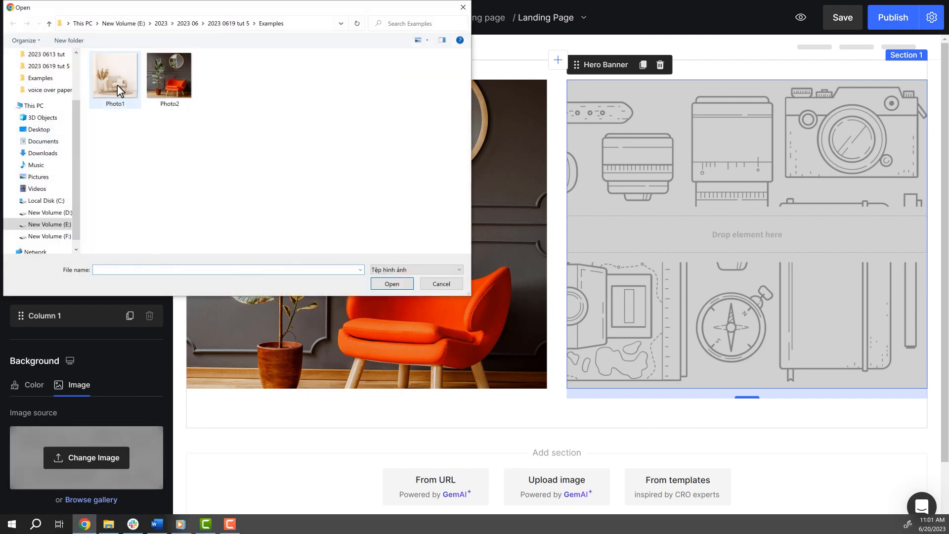
{"action": "double_click", "coordinate": [115, 75]}
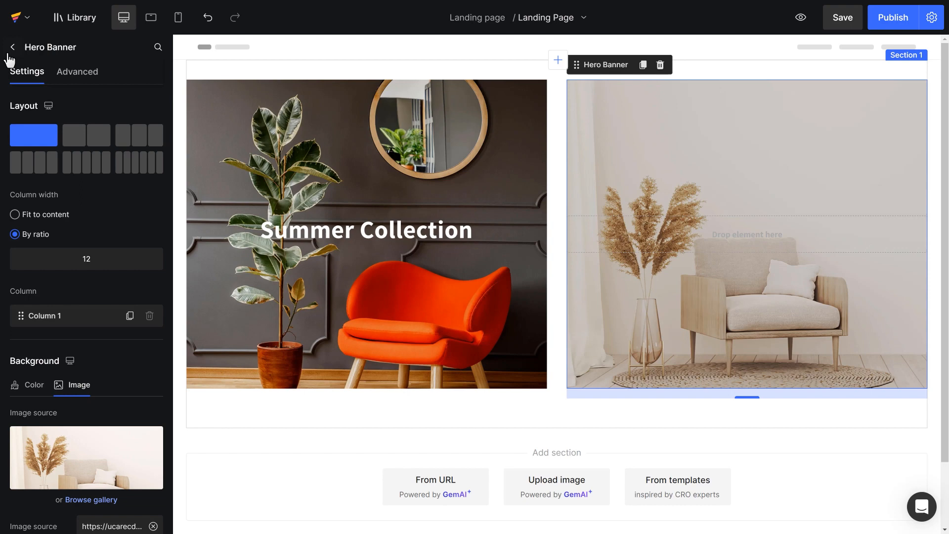
{"action": "left_click", "coordinate": [12, 46]}
{"action": "type", "text": "Winter Collec"}
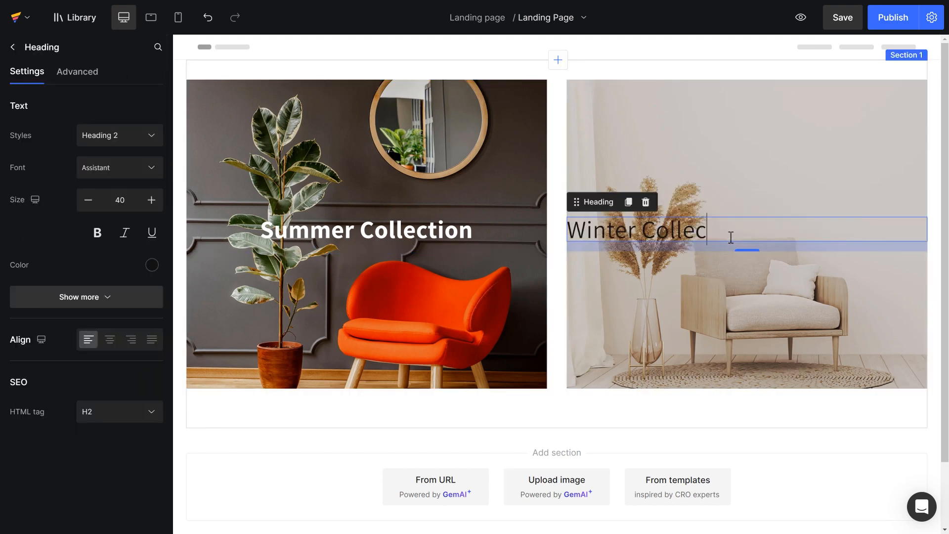
Step: Finish the 'Winter Collection' heading in bold white centred text over the right photo
{"action": "left_click", "coordinate": [673, 201]}
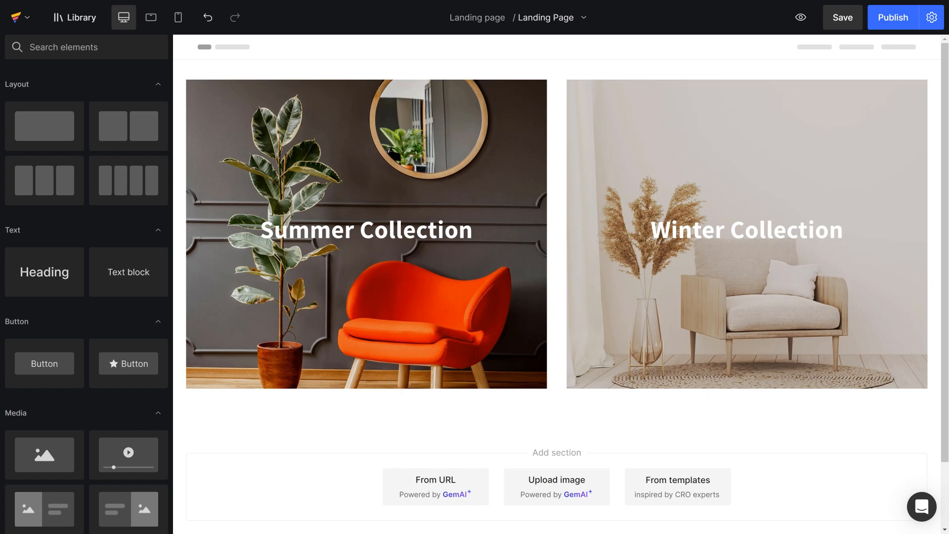
{"action": "left_click", "coordinate": [435, 480]}
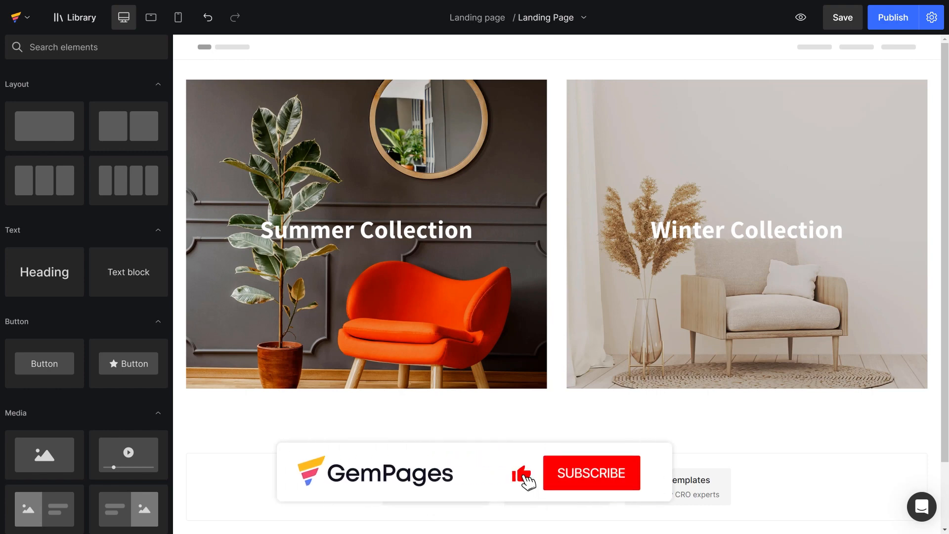
{"action": "left_click", "coordinate": [591, 473]}
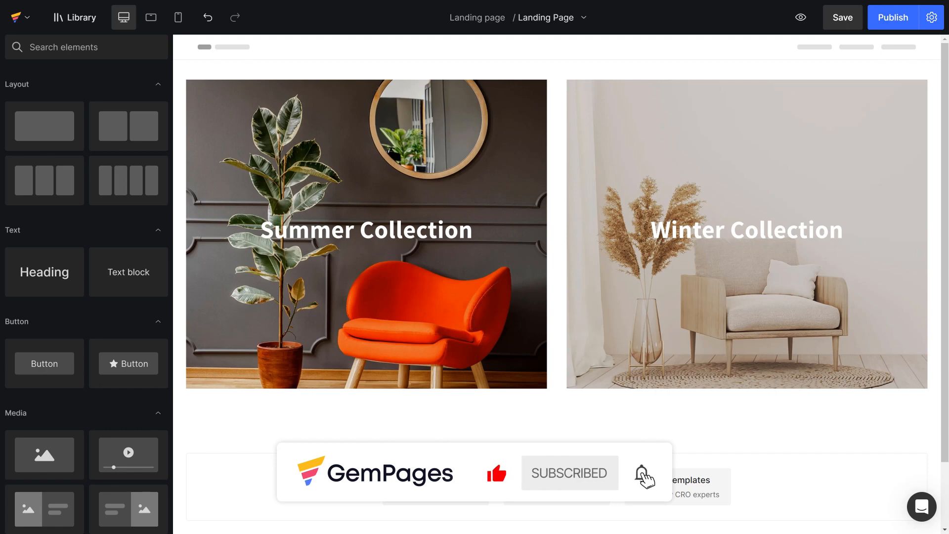